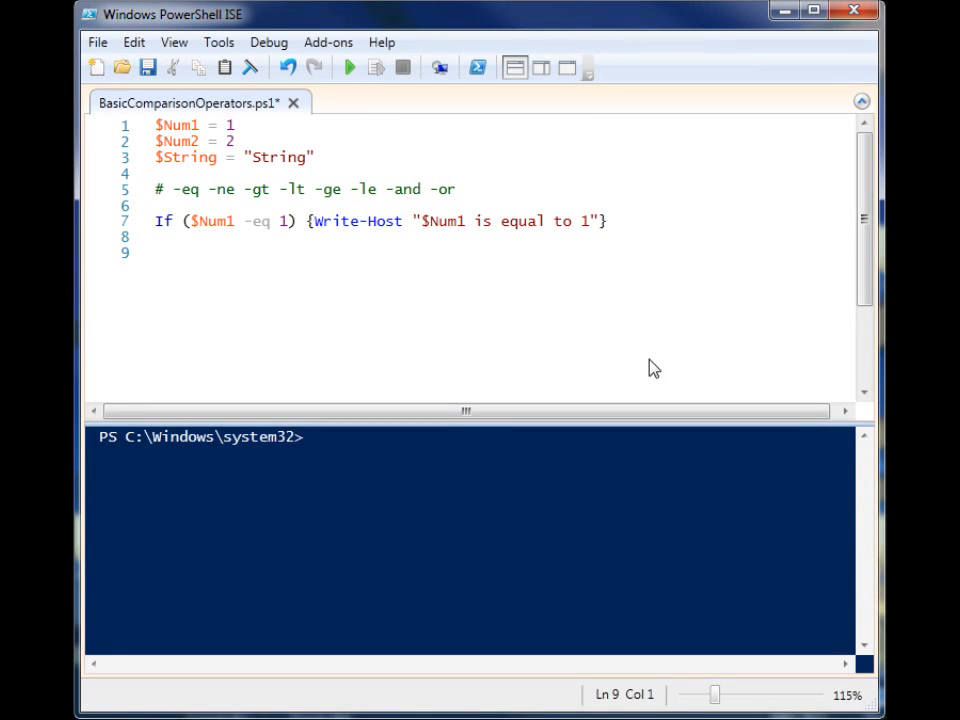
mouse_move(312, 222)
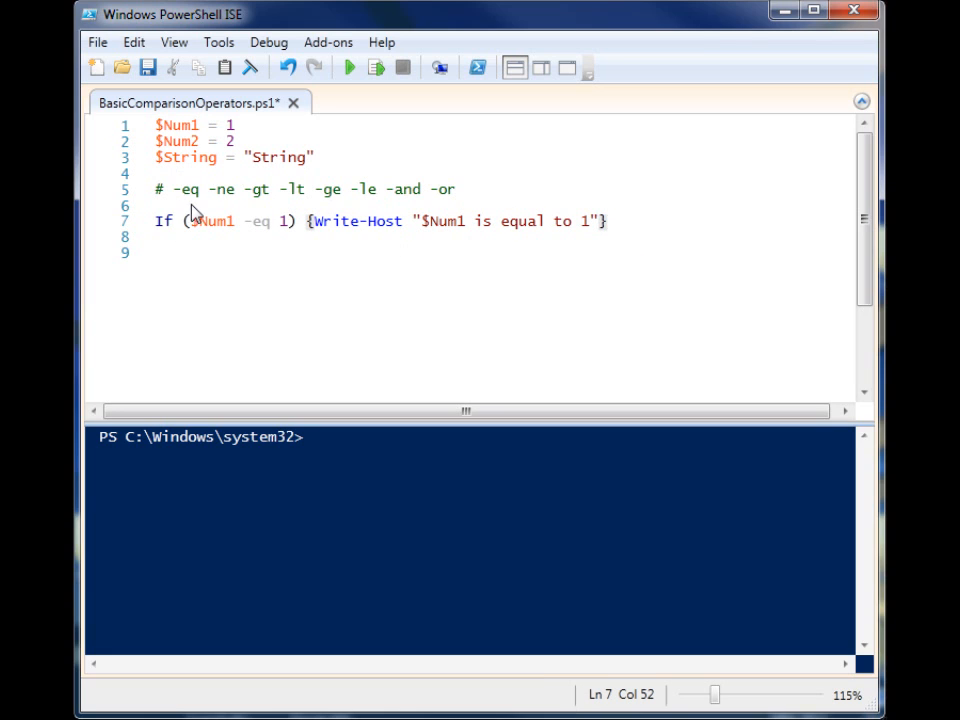
Highlight the comparison operators, including -lt and -and, listed in the script comment
click(175, 189)
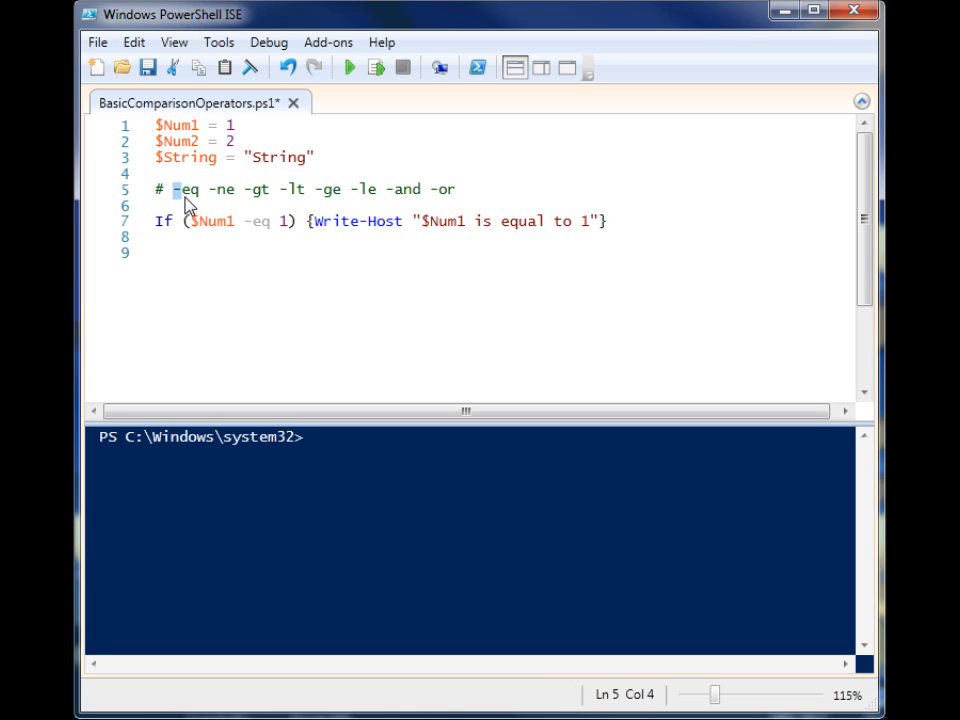
double_click(188, 189)
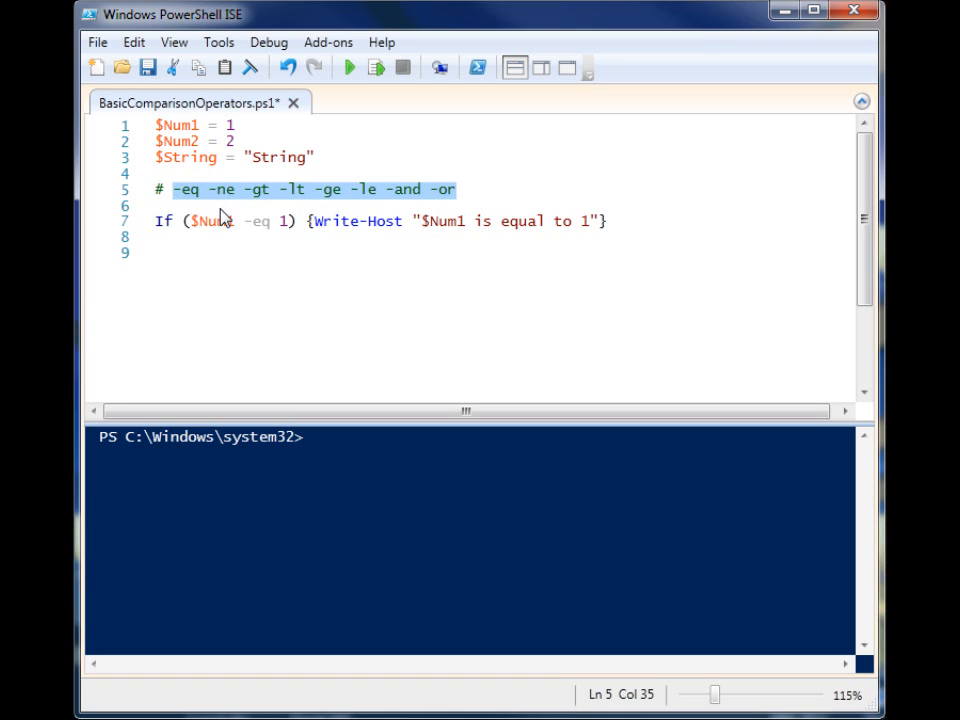
click(197, 189)
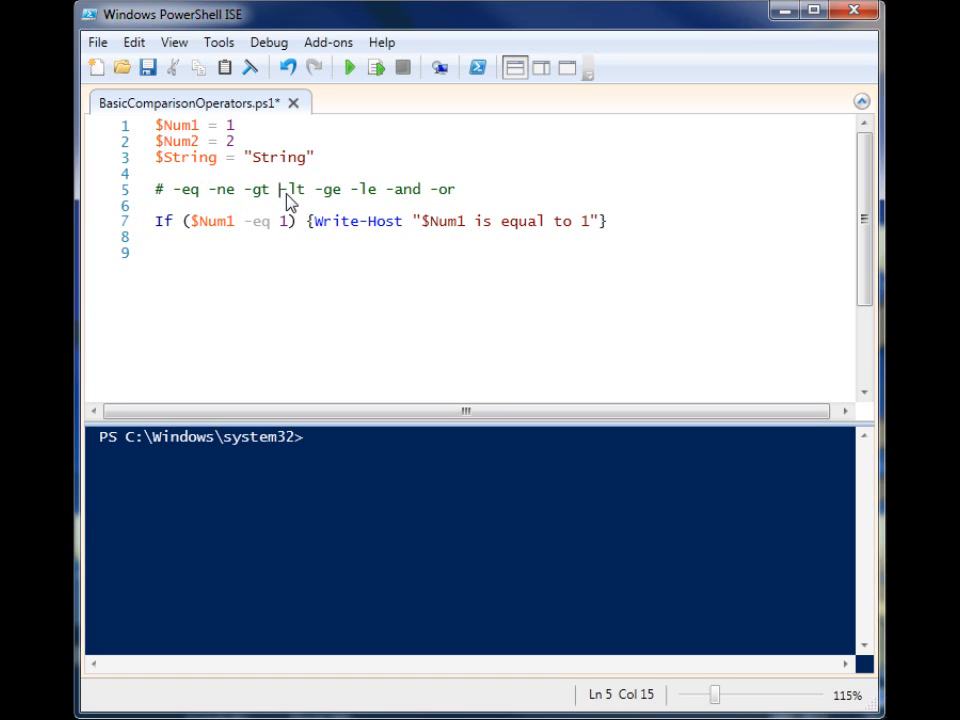
double_click(331, 189)
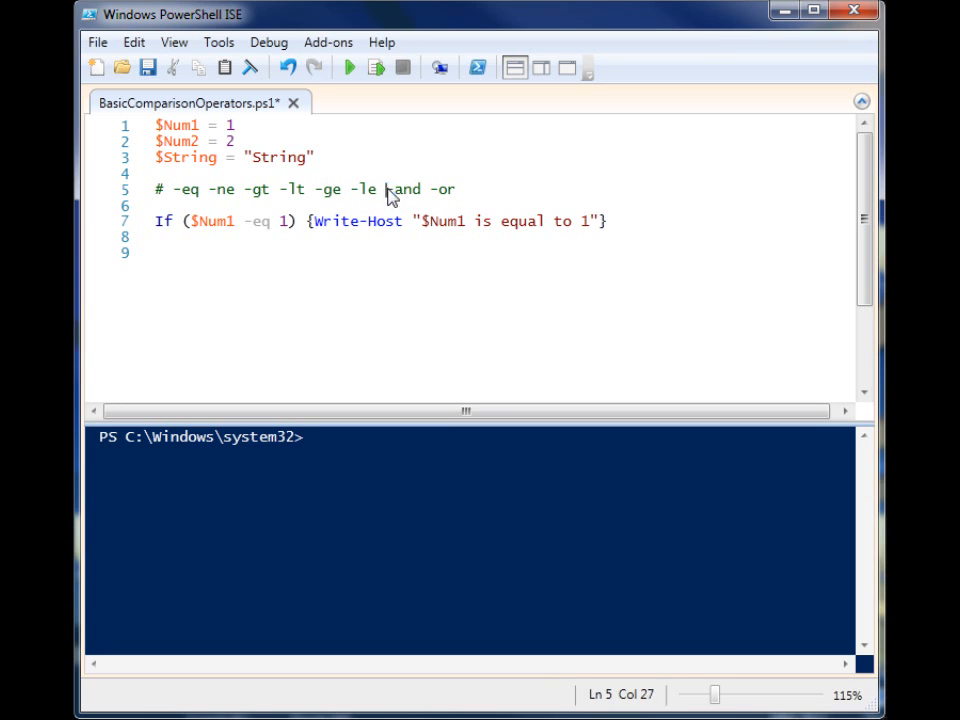
double_click(404, 189)
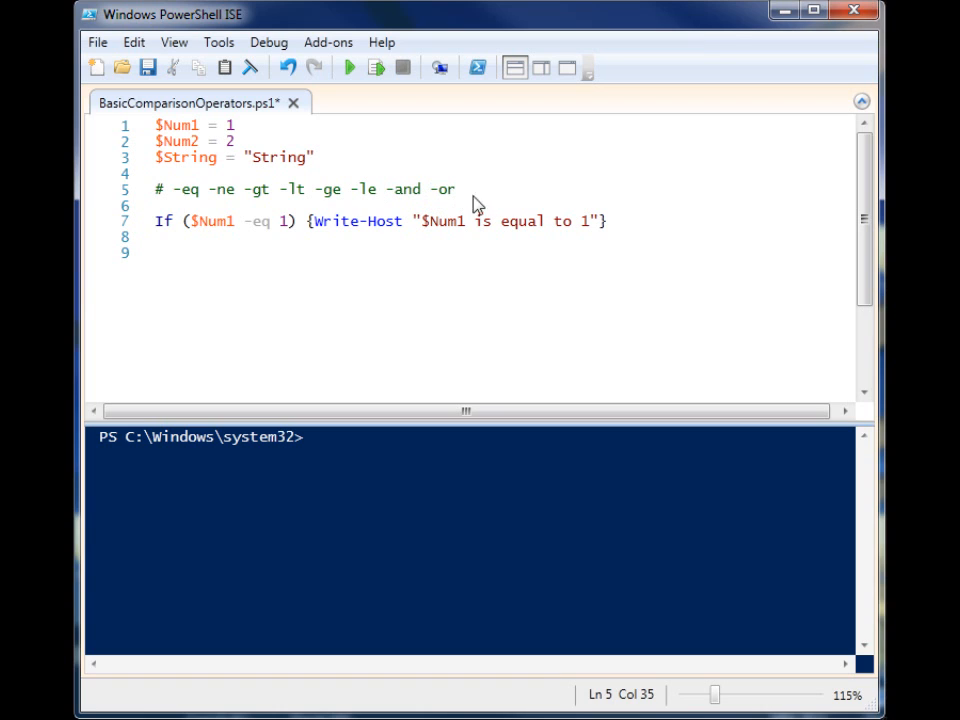
mouse_move(257, 241)
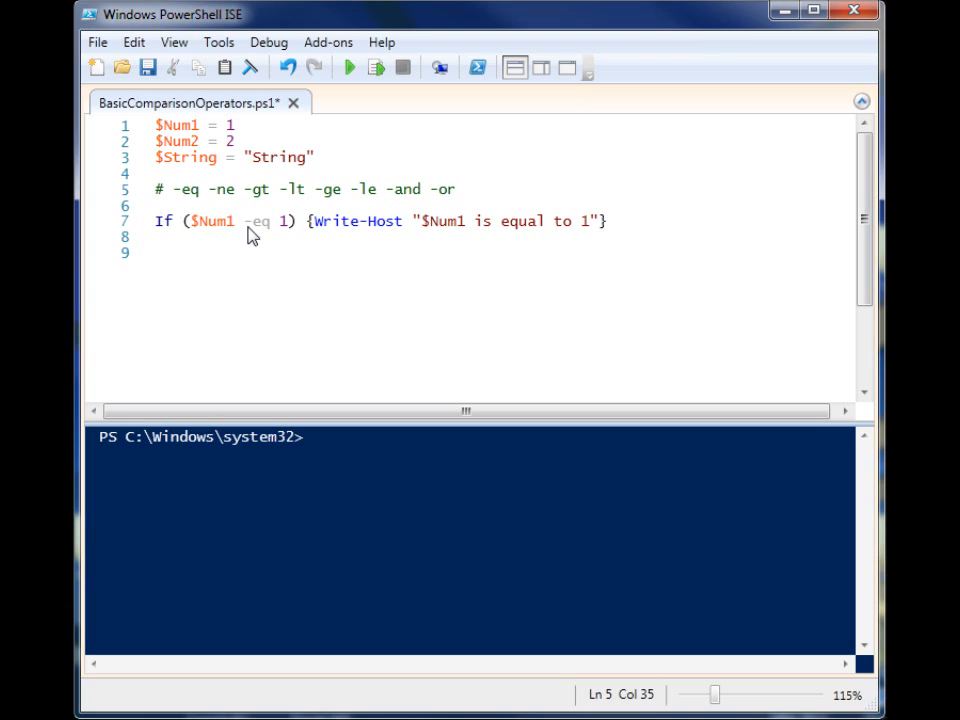
mouse_move(287, 165)
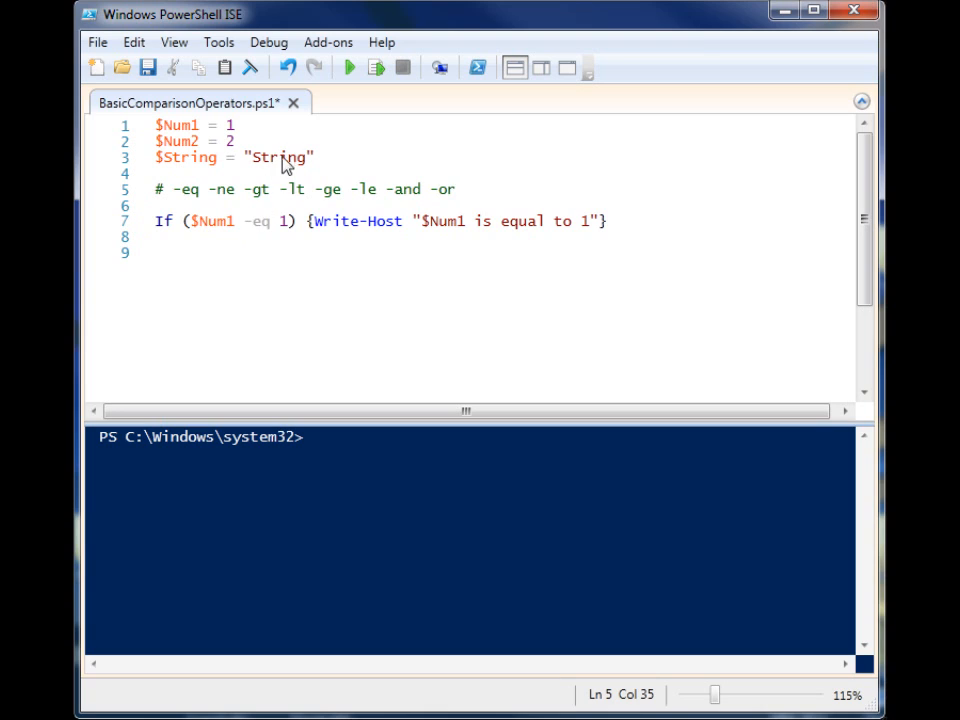
mouse_move(284, 227)
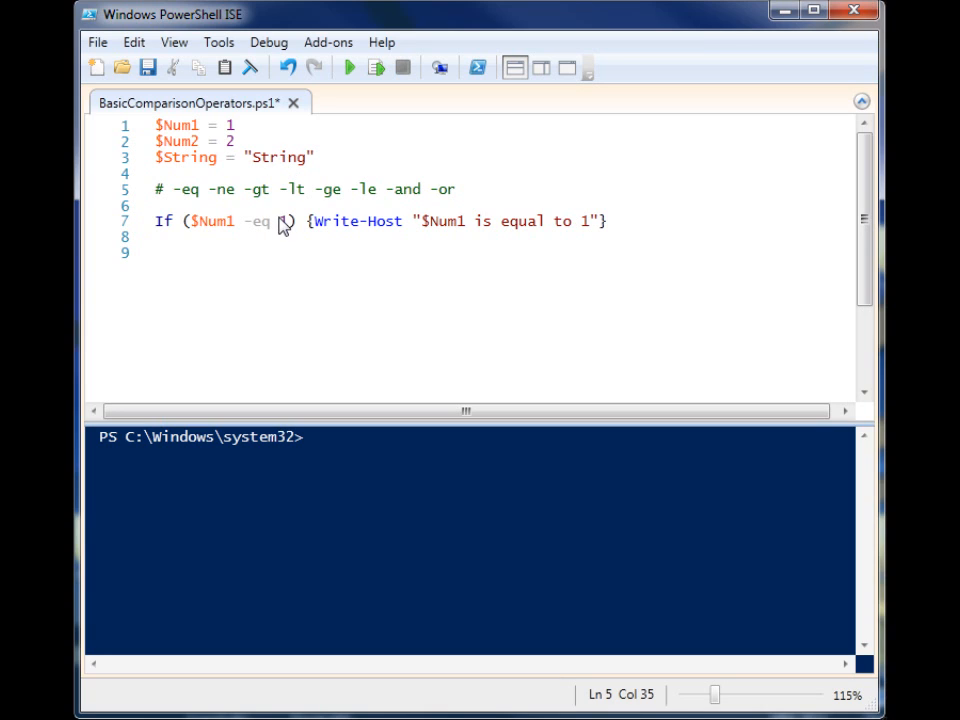
Set the If condition to $Num1 -eq 1, run the script, and highlight the condition
text(1)
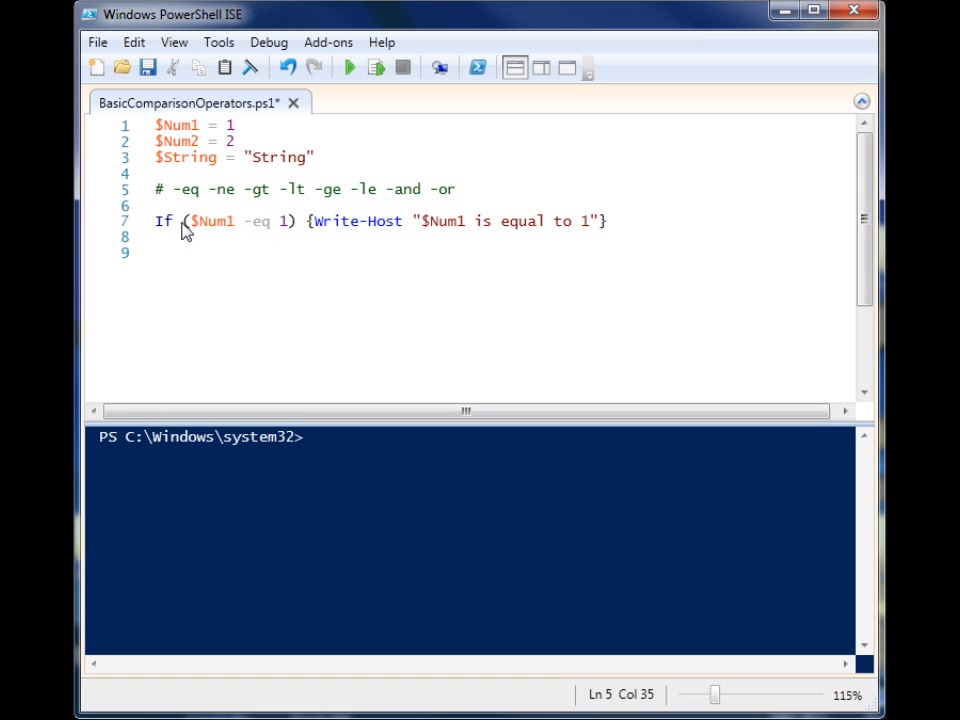
drag(190, 221, 288, 221)
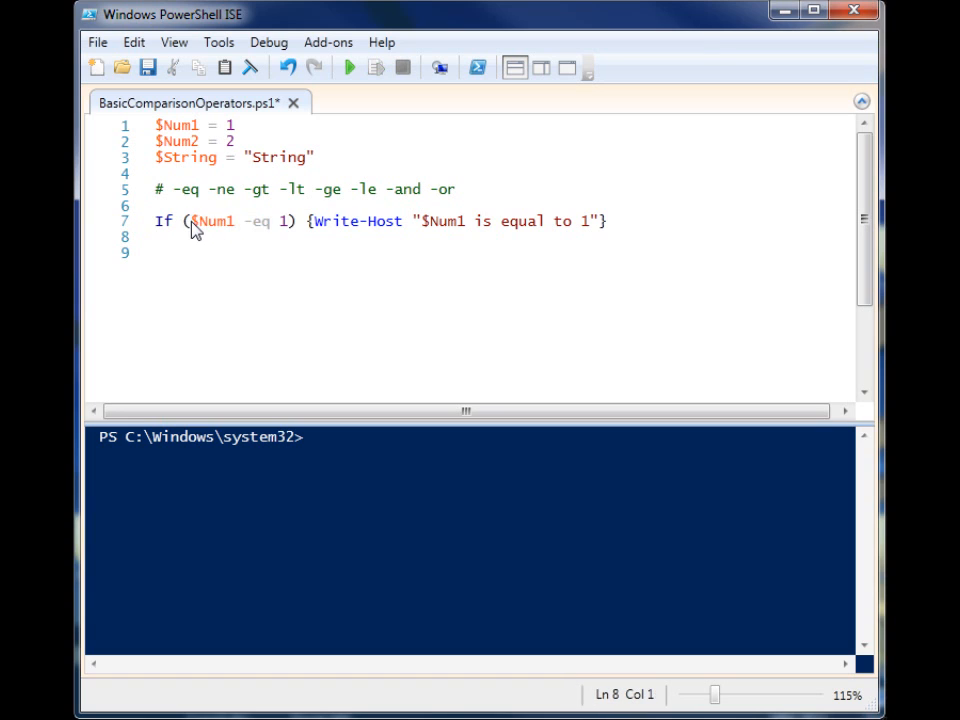
double_click(212, 221)
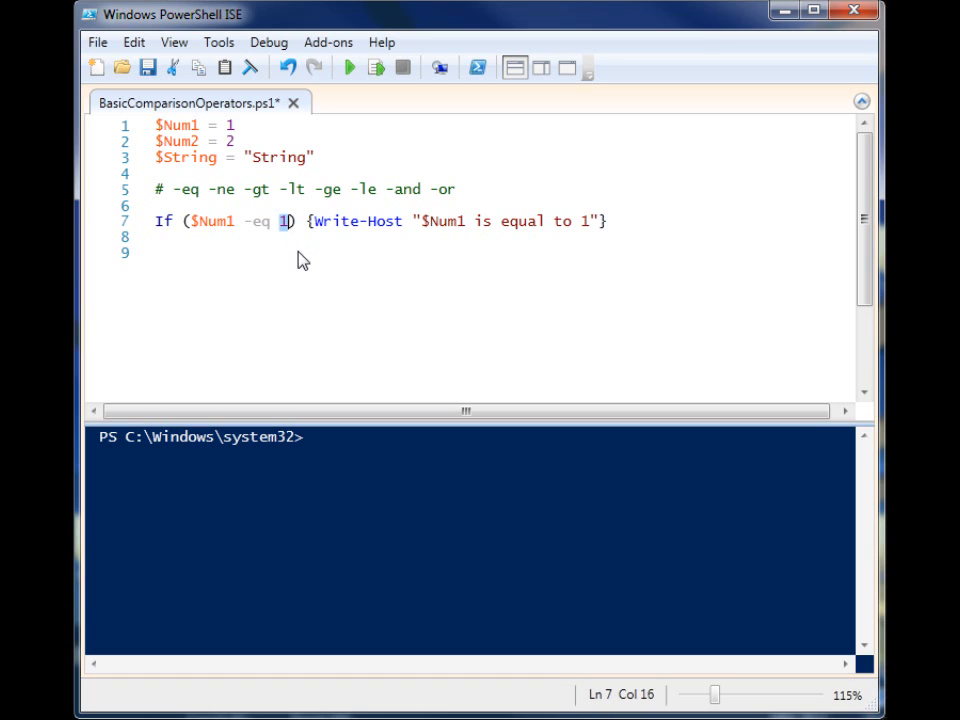
mouse_move(342, 230)
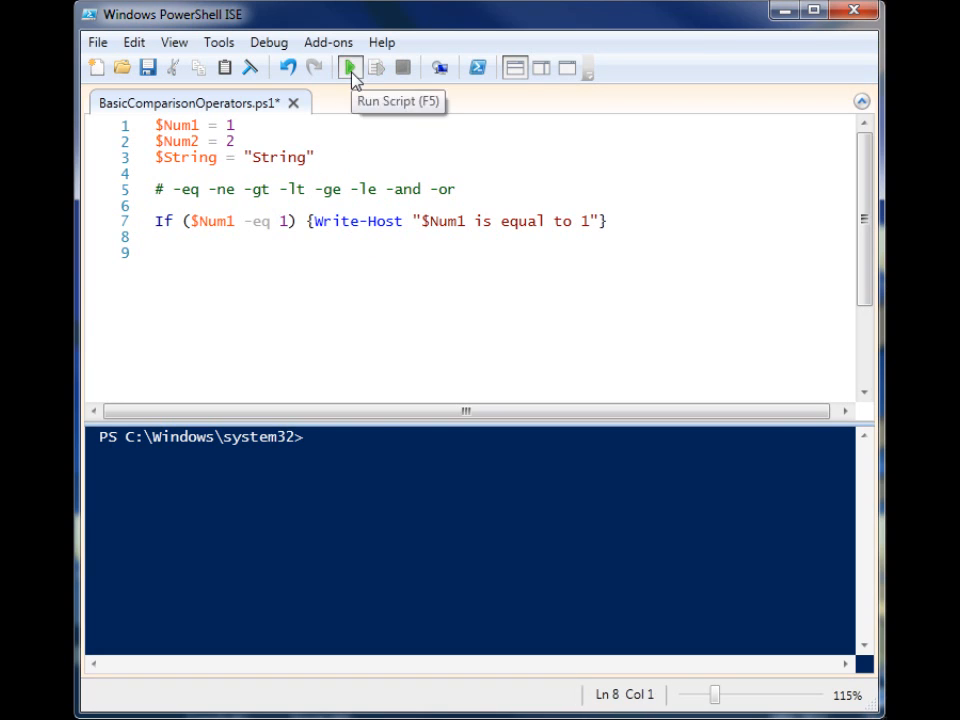
click(349, 67)
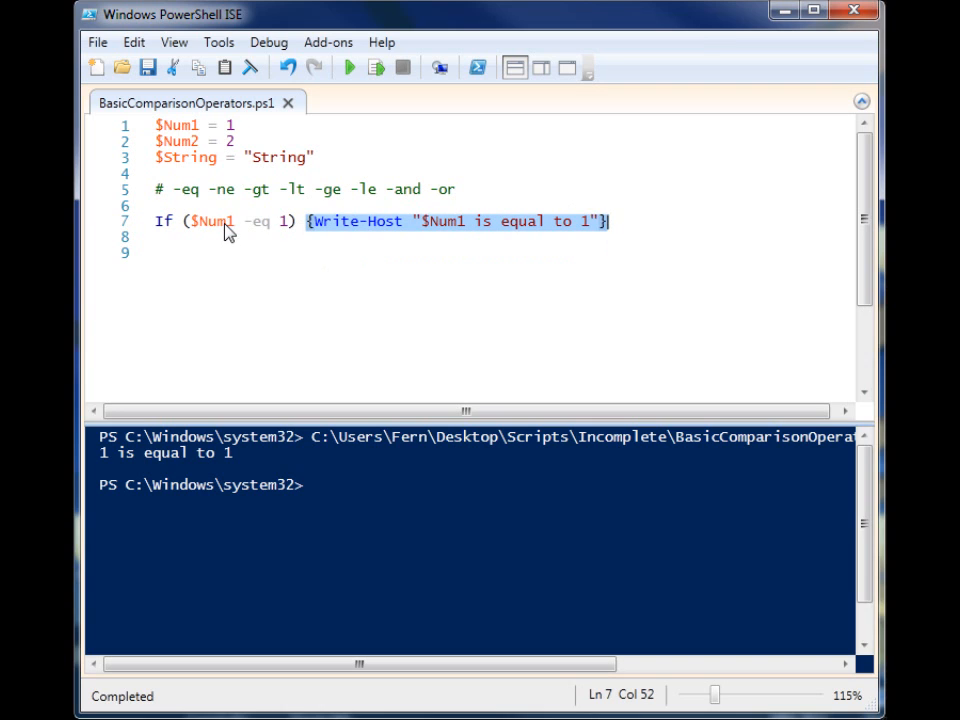
click(193, 221)
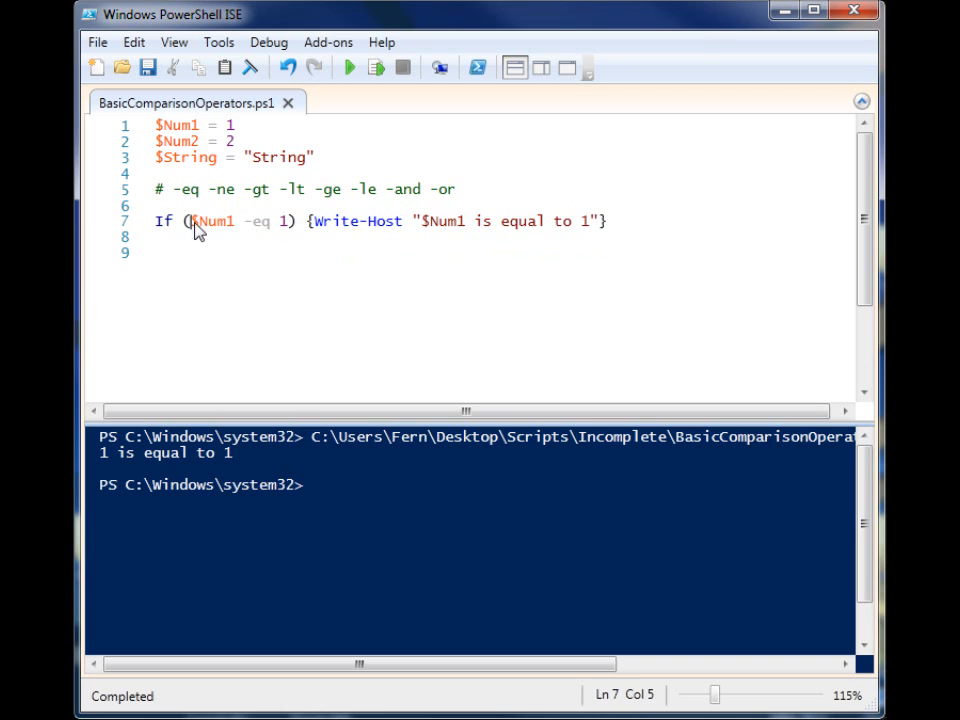
drag(190, 221, 288, 221)
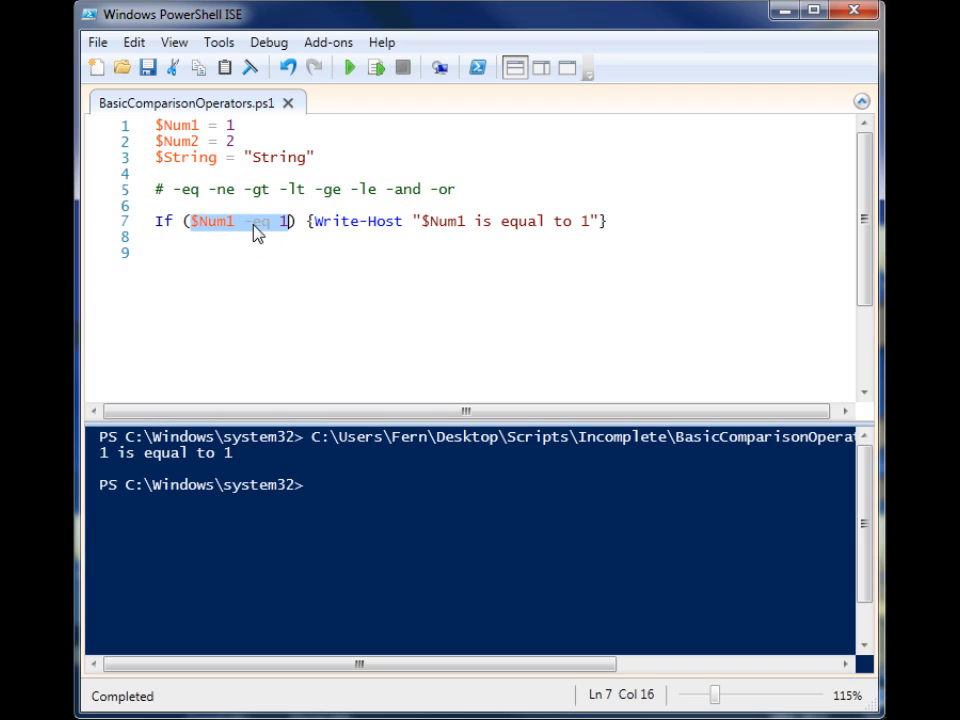
mouse_move(288, 240)
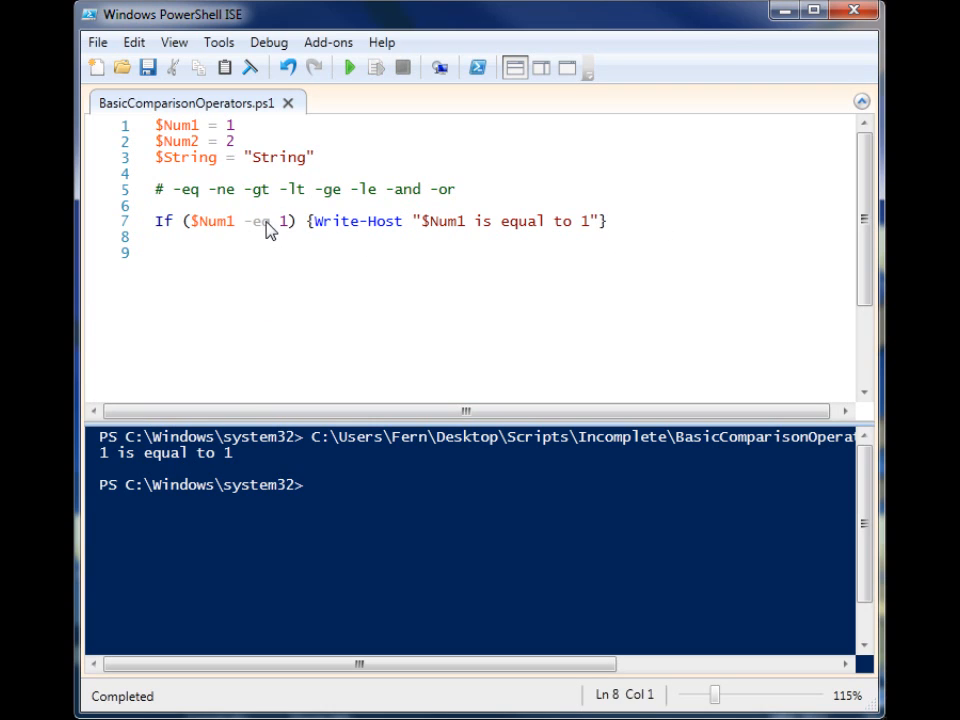
Change the If condition's operator to -ne and run the script
key(Backspace)
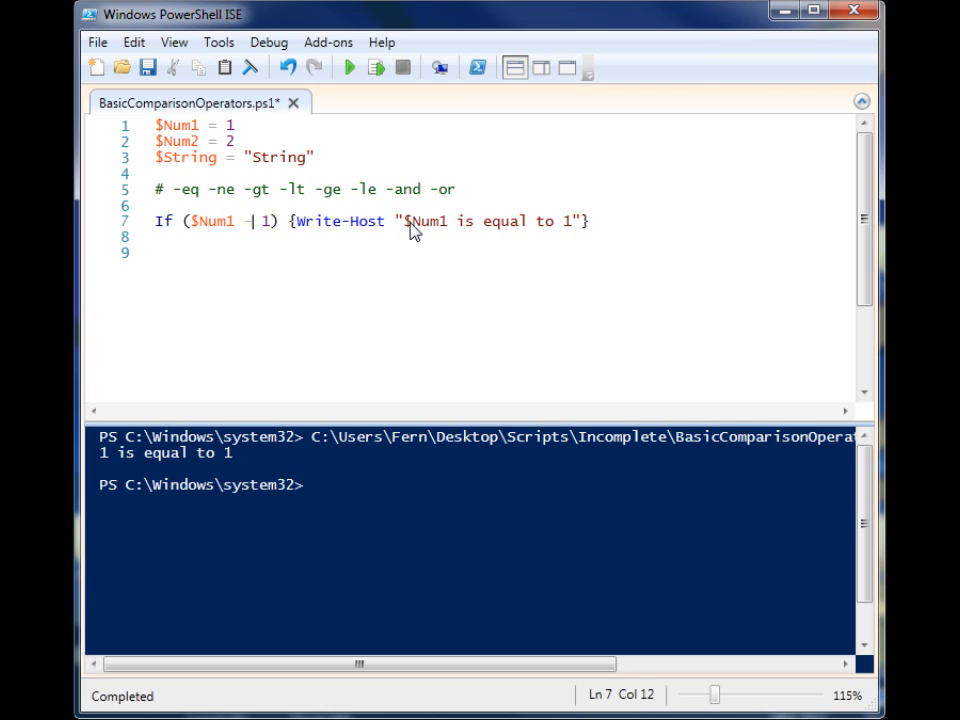
text(-ne)
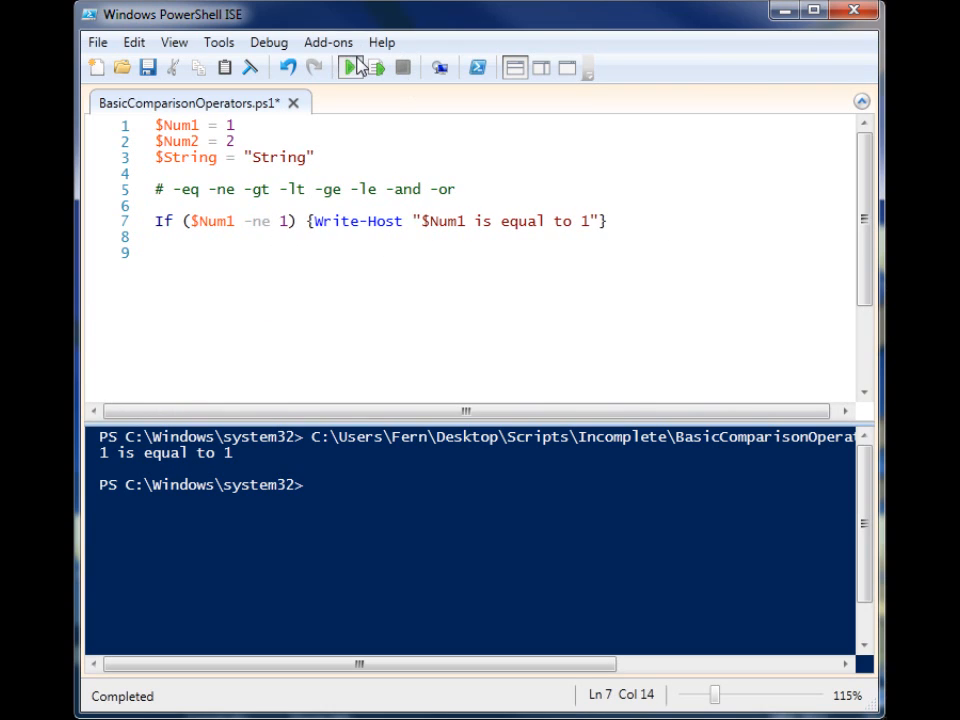
click(349, 67)
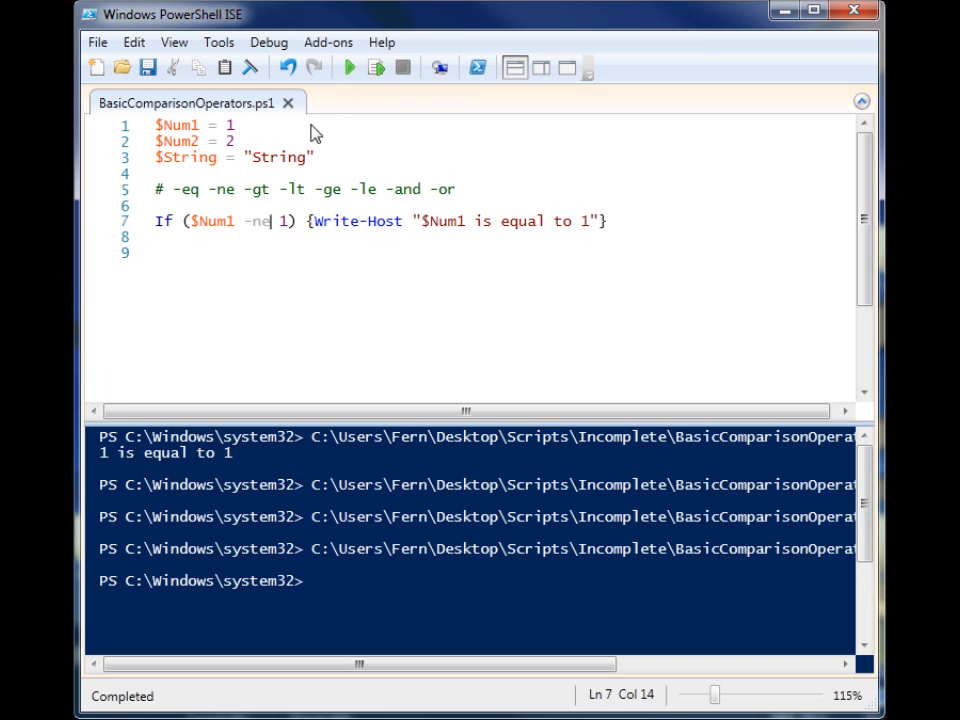
mouse_move(282, 233)
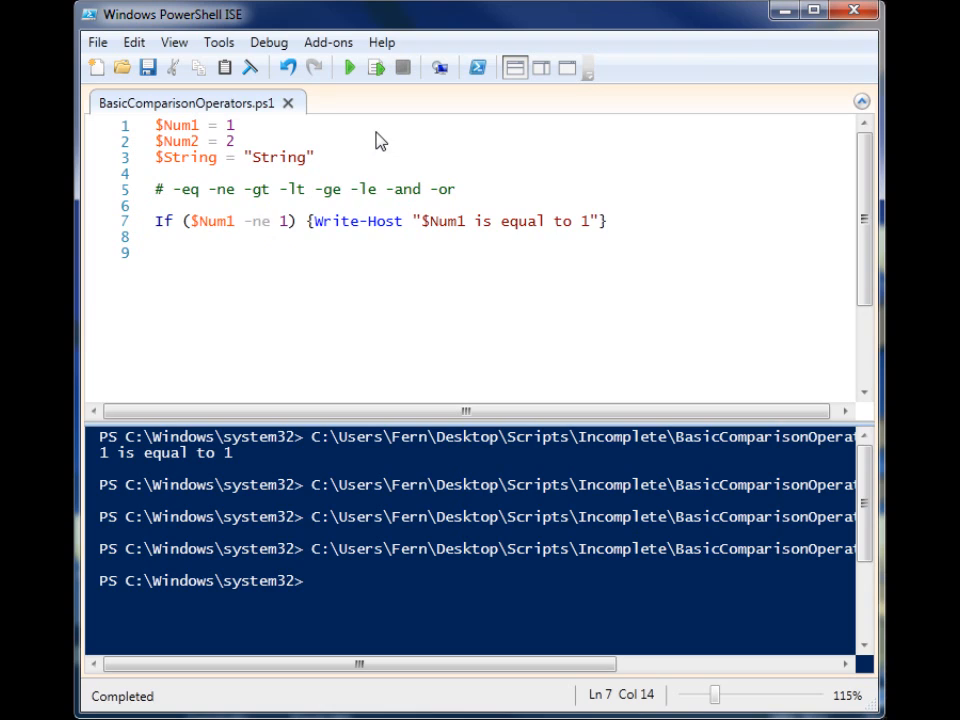
Test $Num1 -gt 7, then -gt 0, running the script after each change
key(Backspace)
text(g)
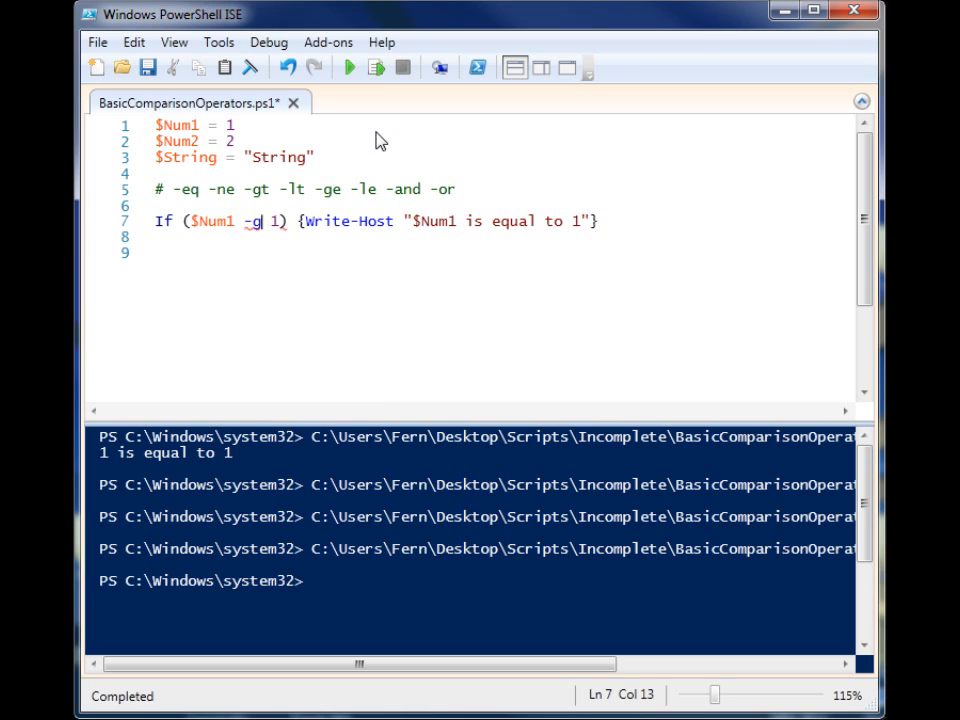
text(t)
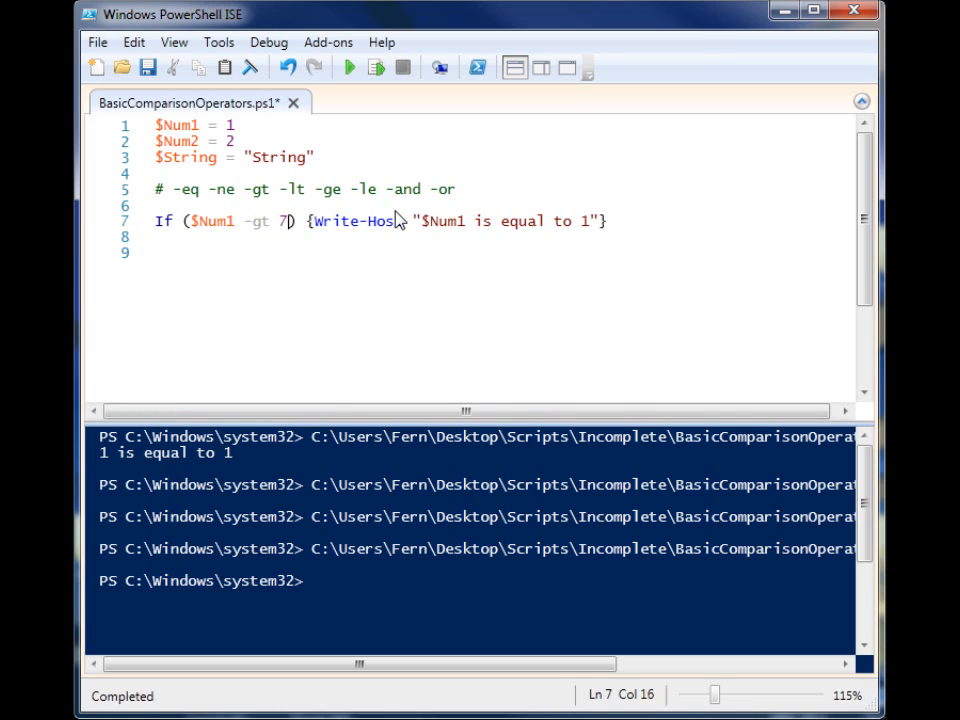
click(349, 67)
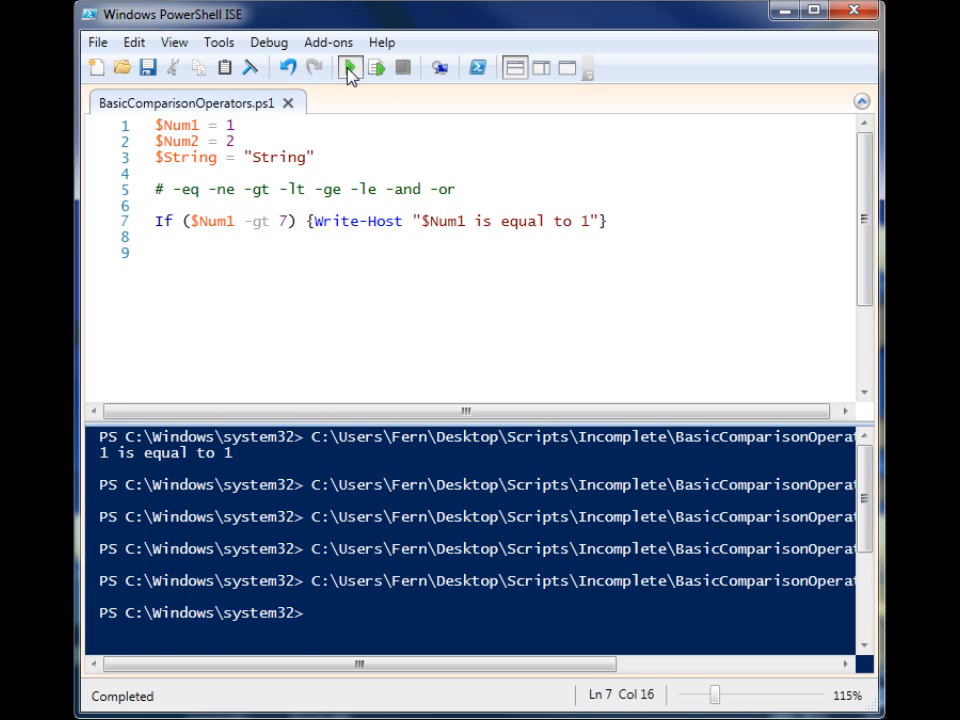
click(350, 67)
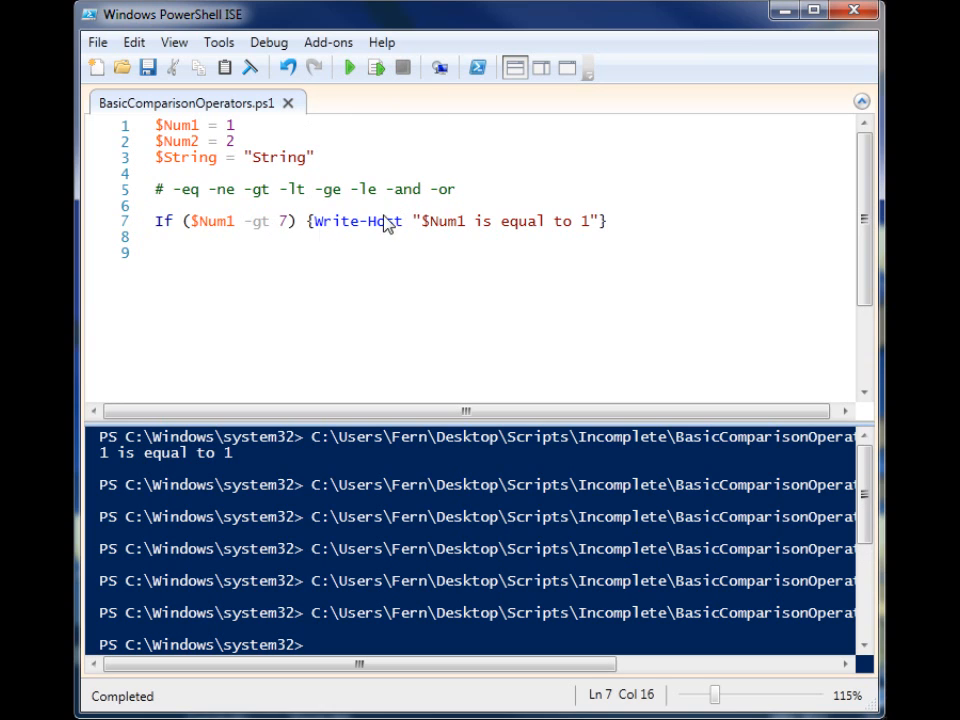
text(0)
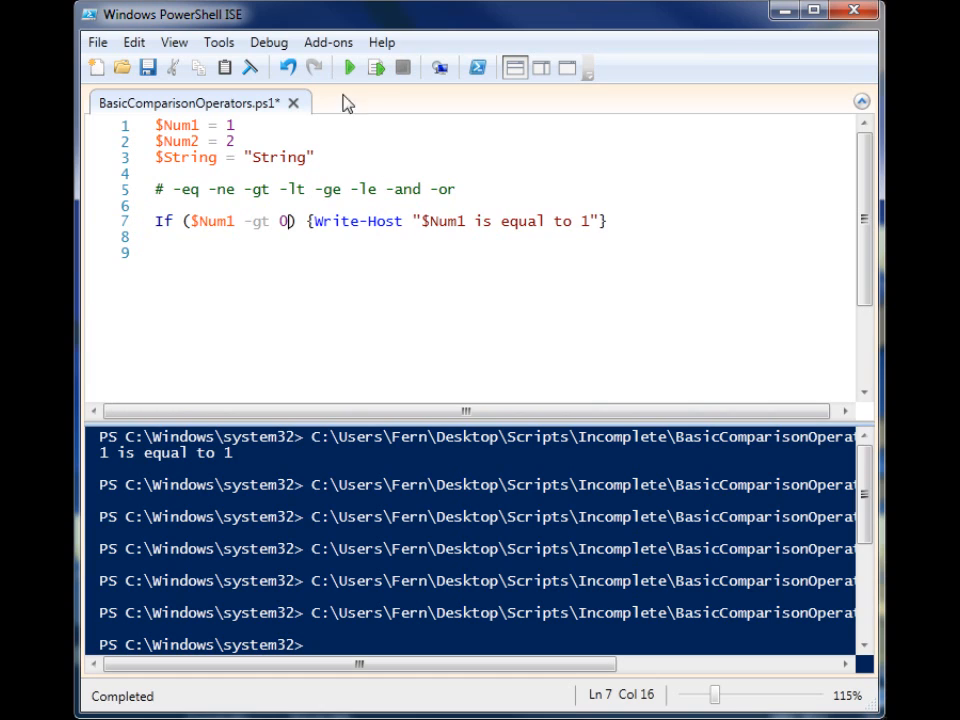
click(349, 67)
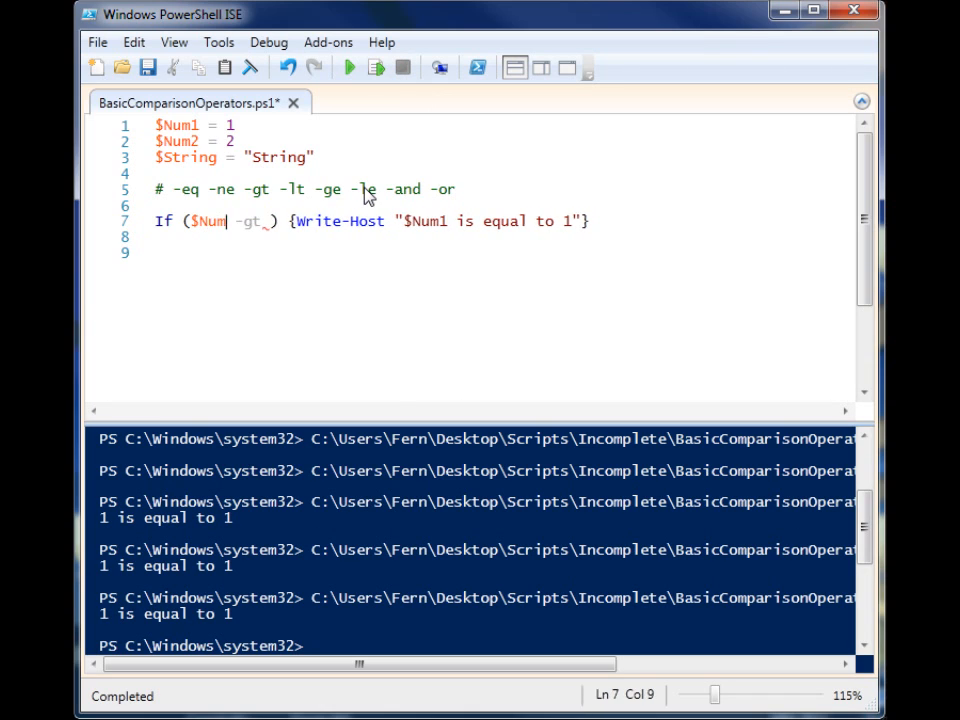
Test $String -eq "String" and then mismatched "Stng", running the script each time
key(BackSpace)
text(String)
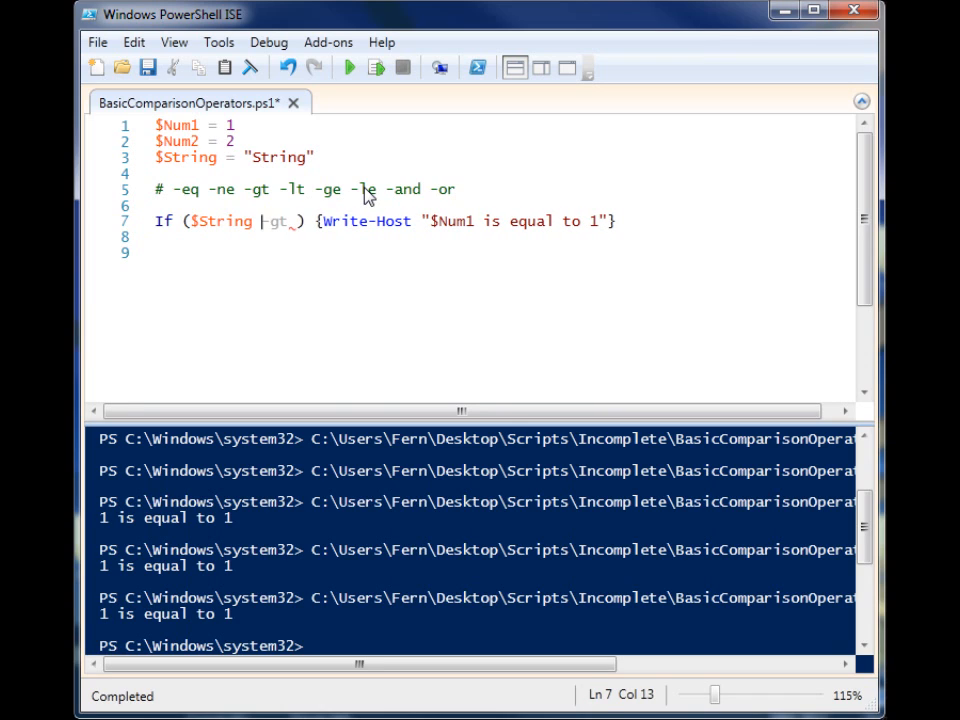
key(BackSpace)
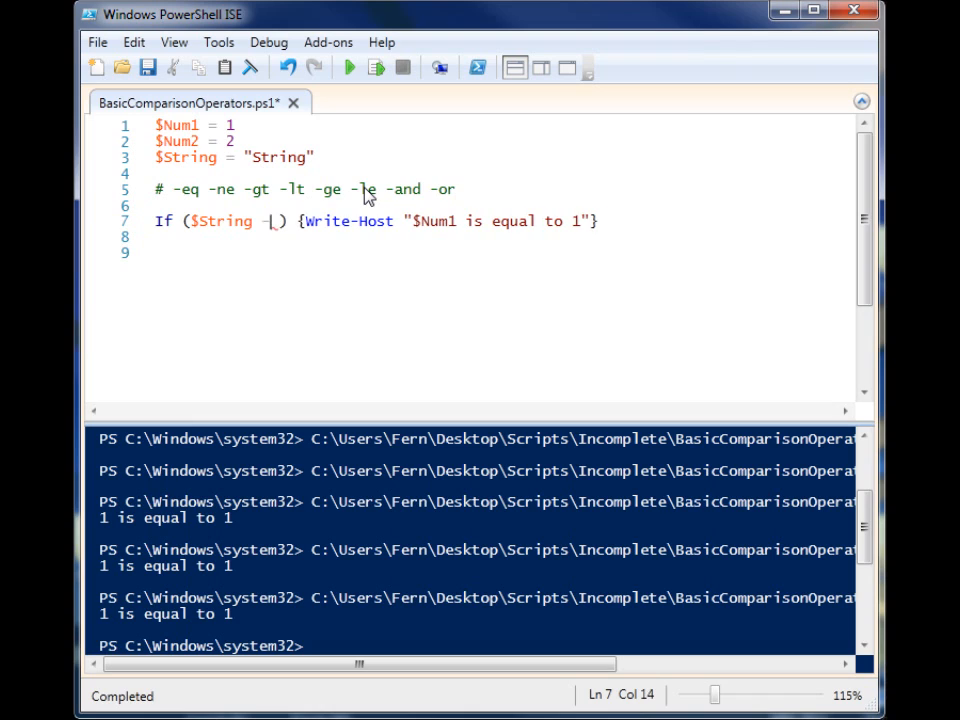
text(eq)
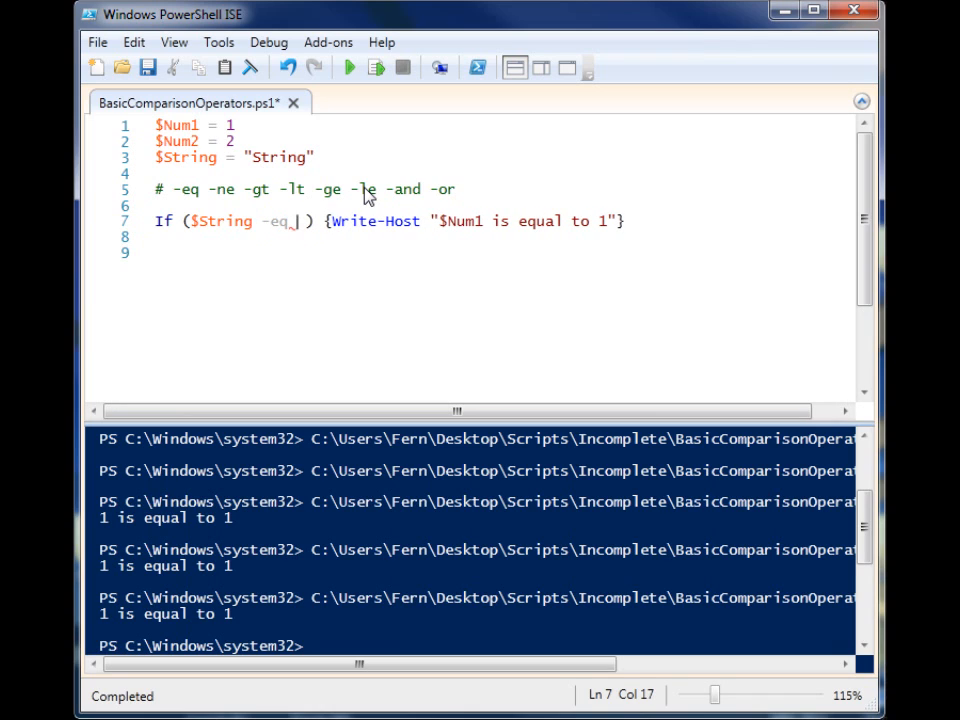
text("String)
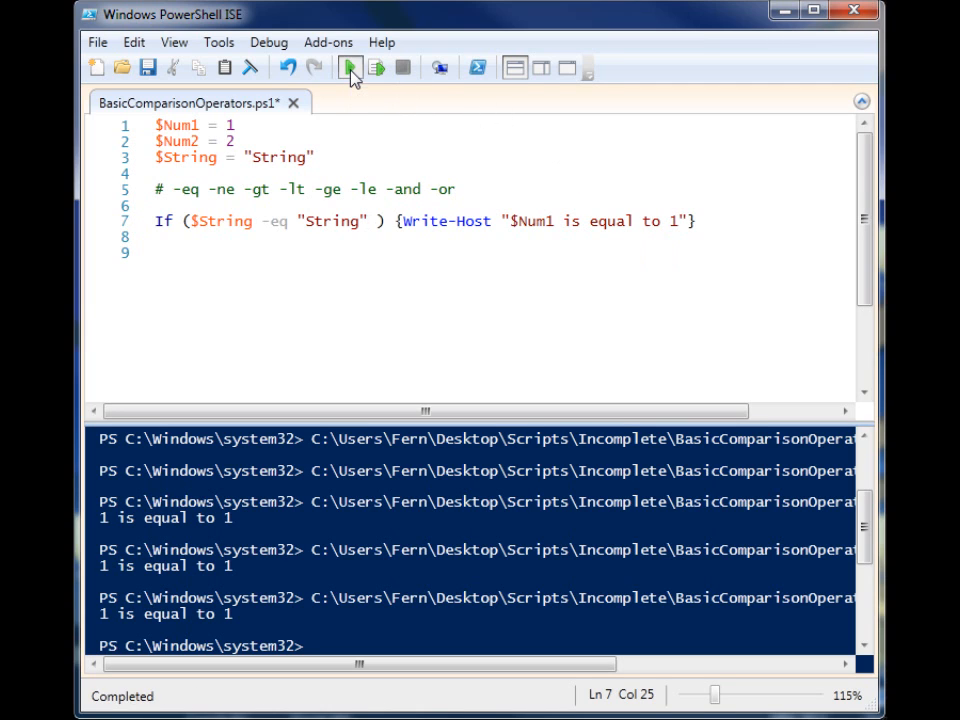
click(349, 67)
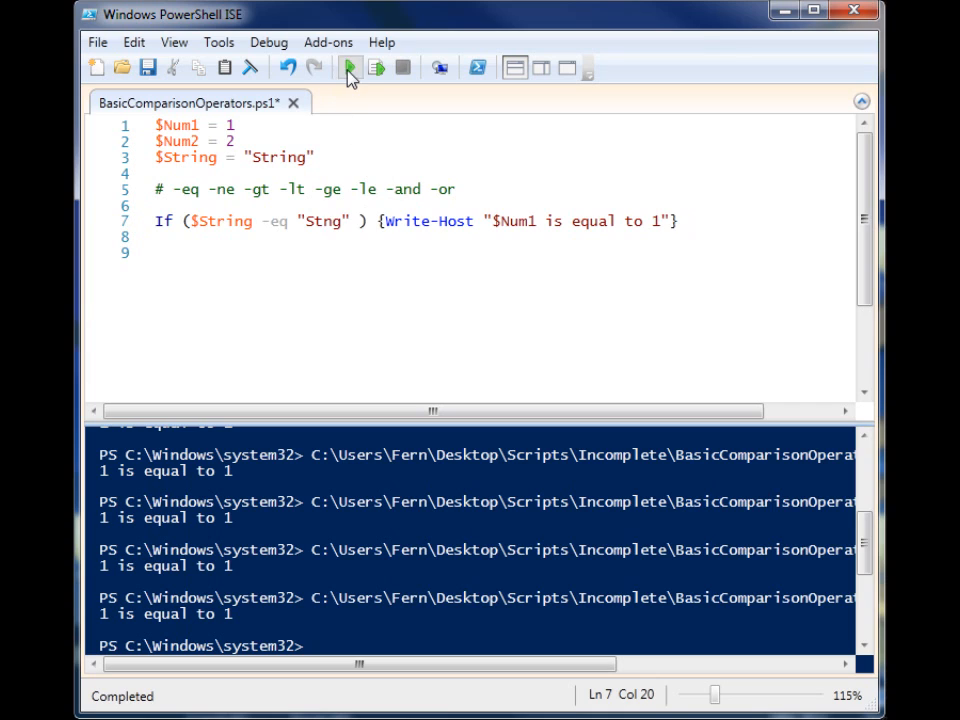
click(350, 67)
text(ri)
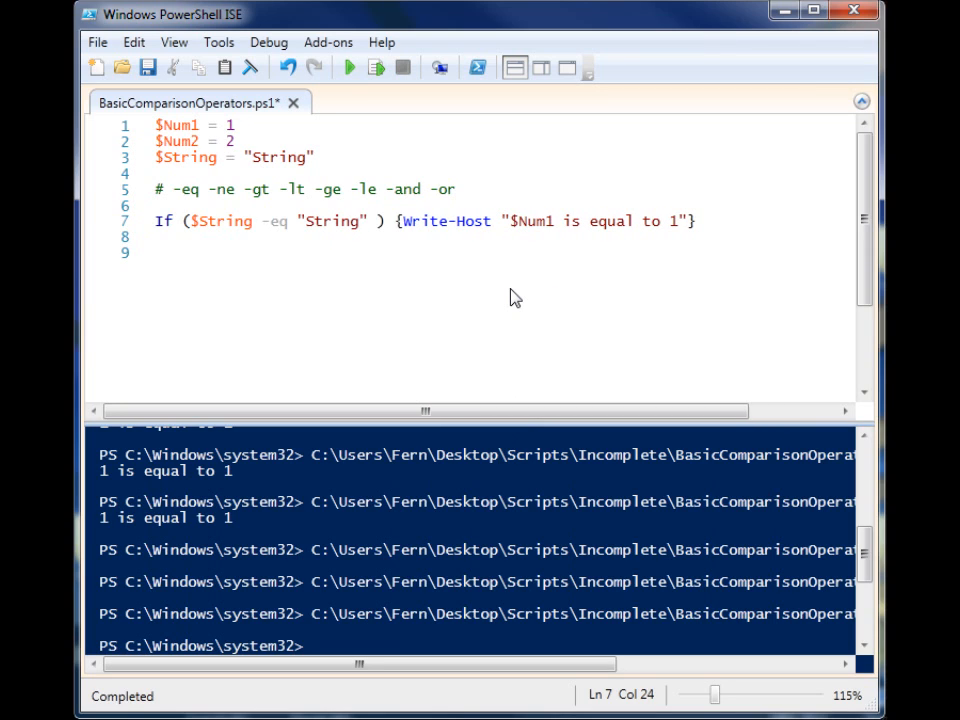
Append -and $Num1 -eq $Num2 to the If condition and run the script twice
text(|)
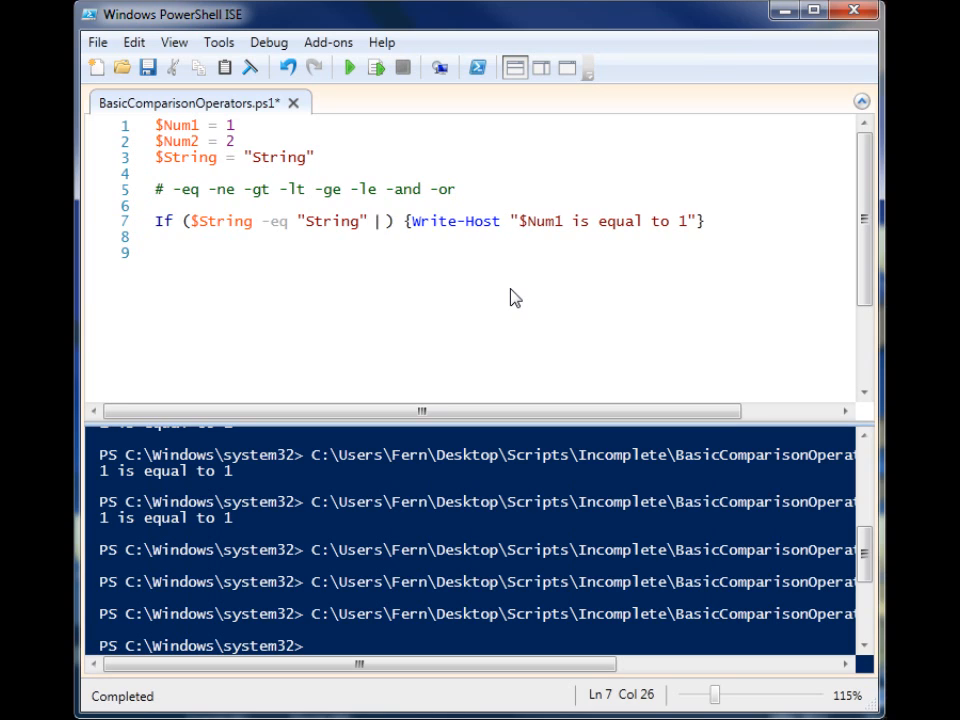
text(-and)
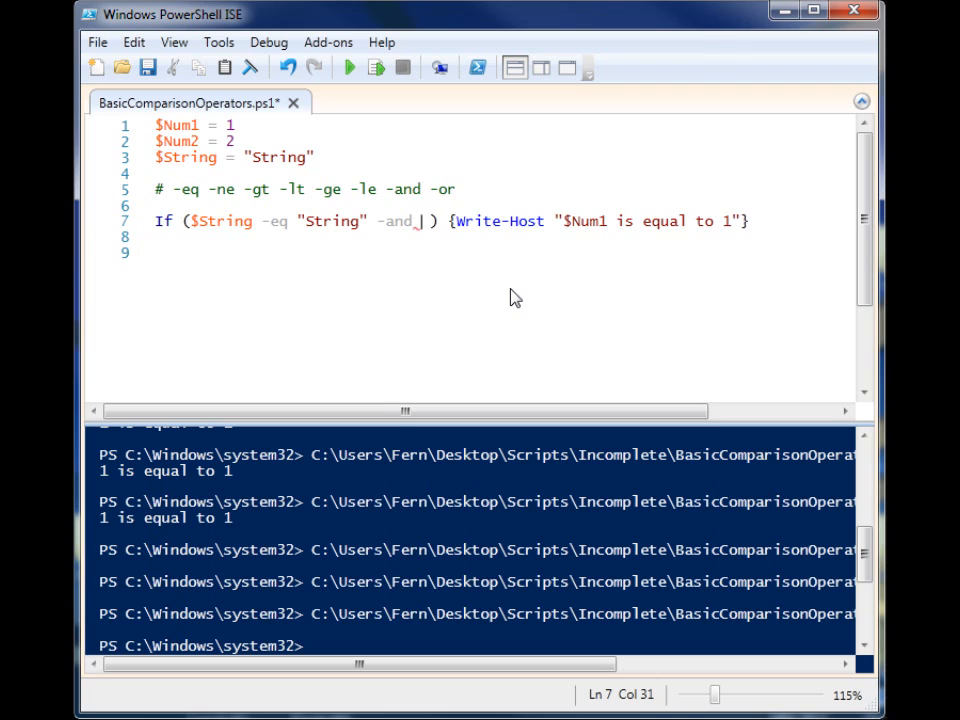
text($Num1)
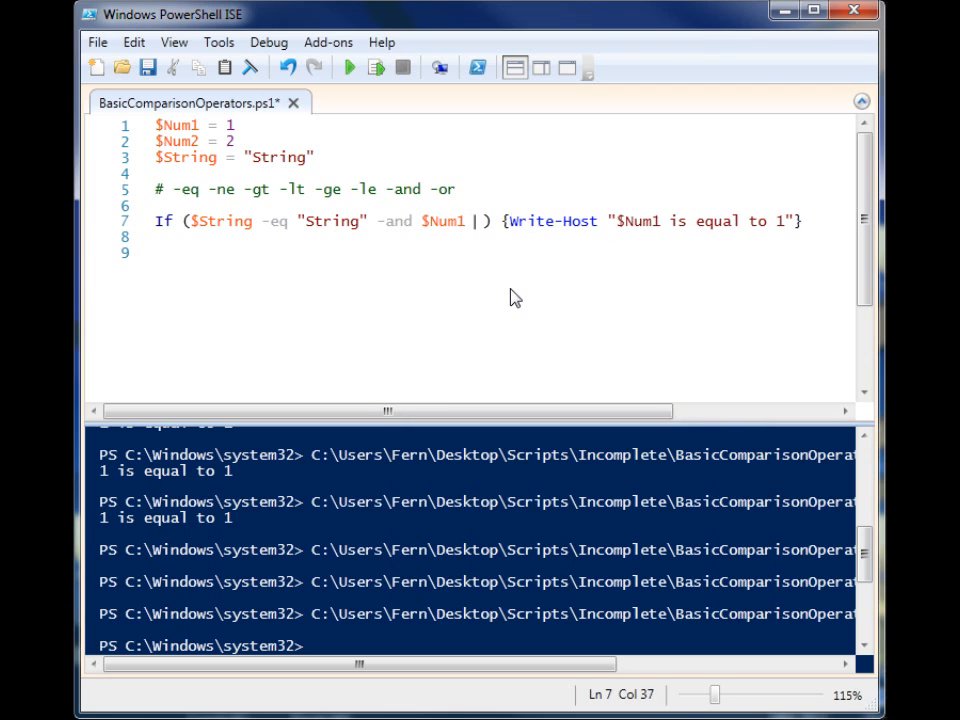
text(-eq)
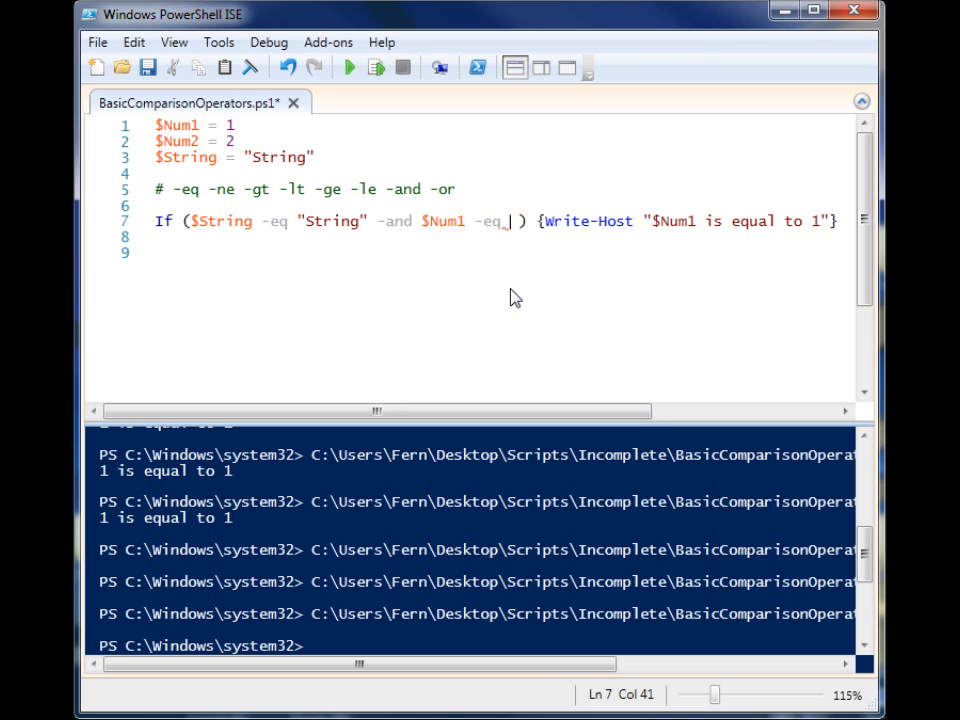
text($Numb)
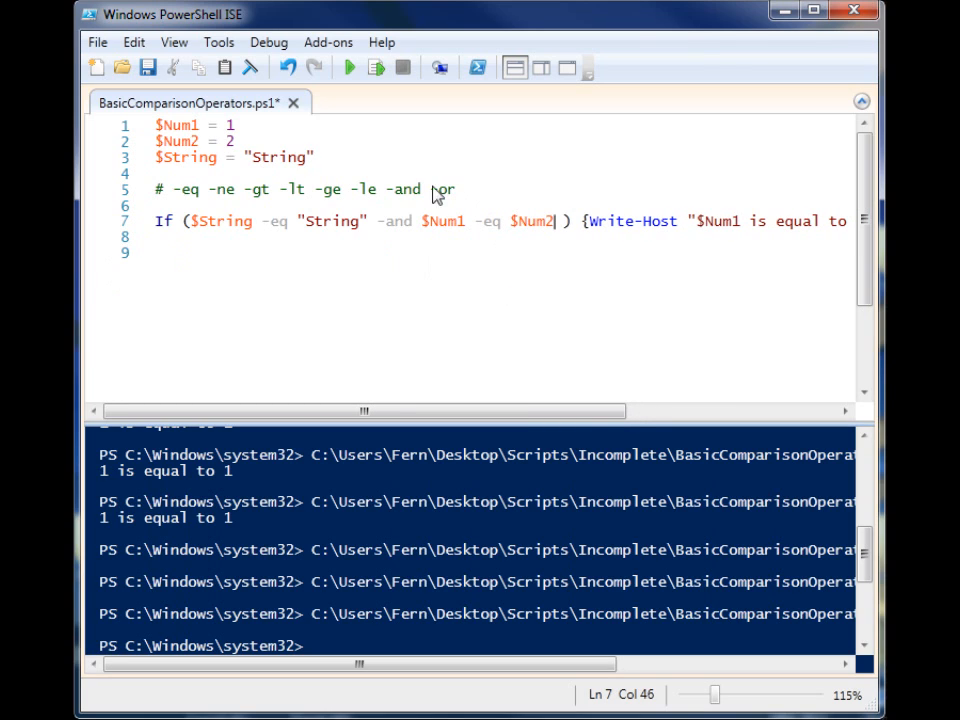
click(350, 67)
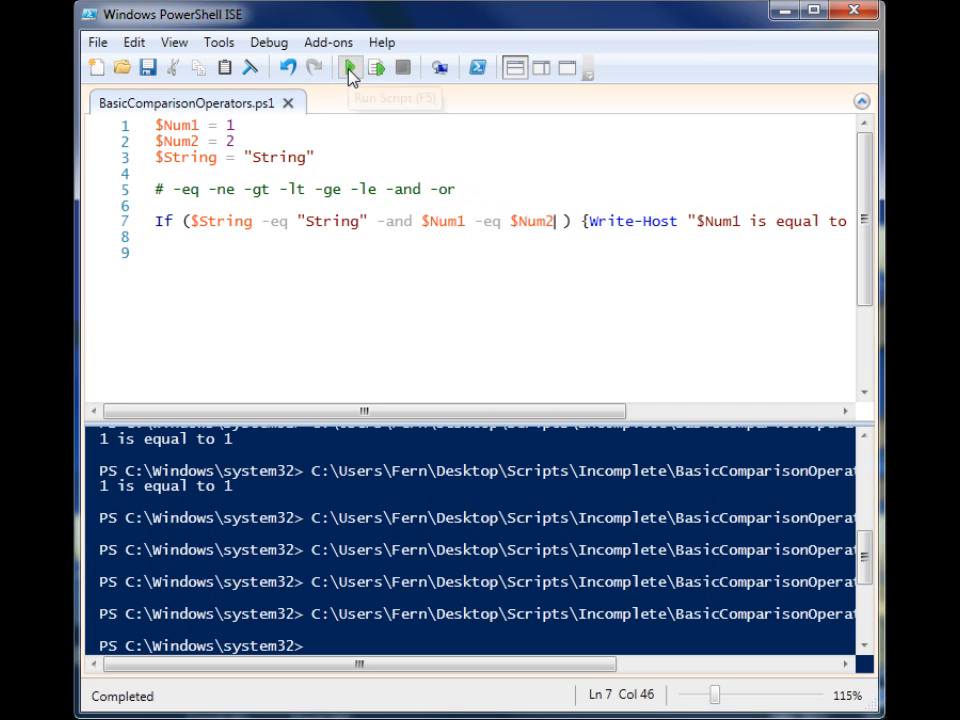
click(349, 67)
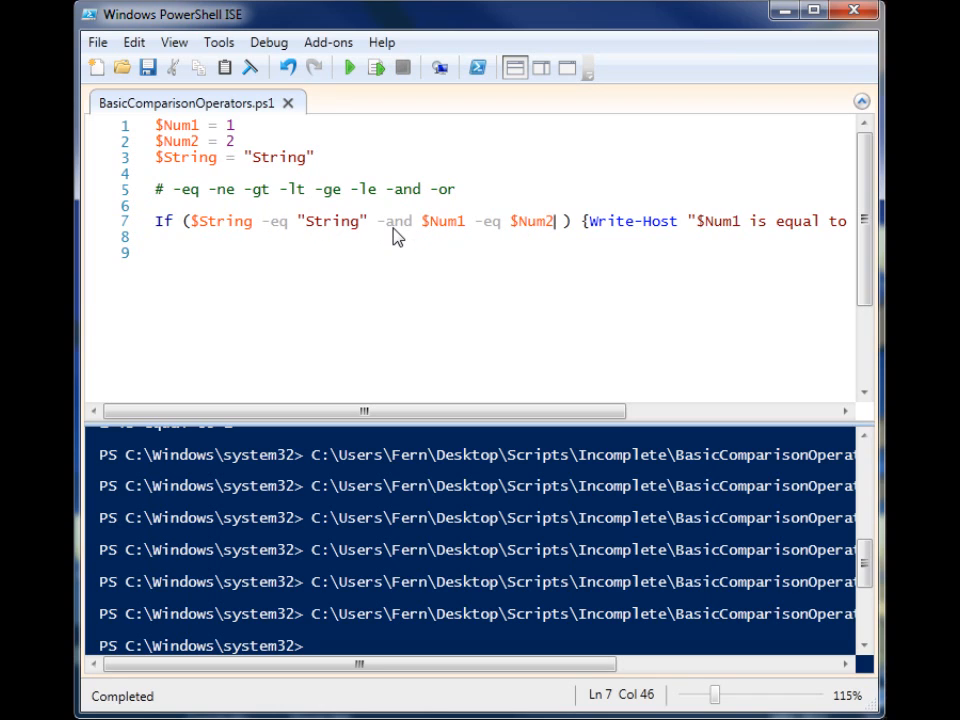
double_click(395, 221)
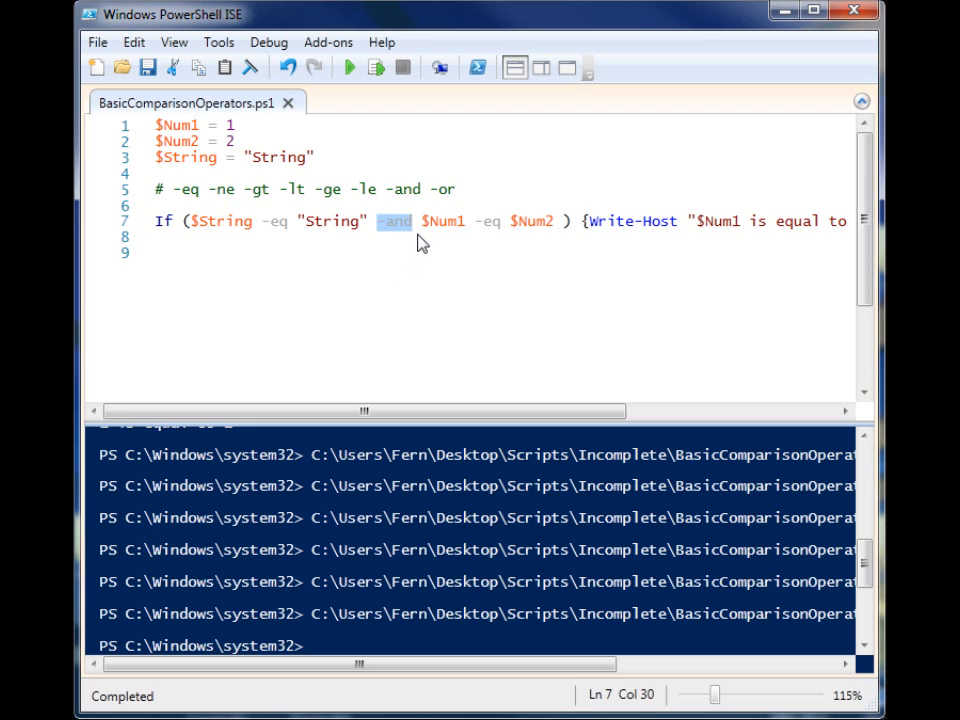
mouse_move(668, 225)
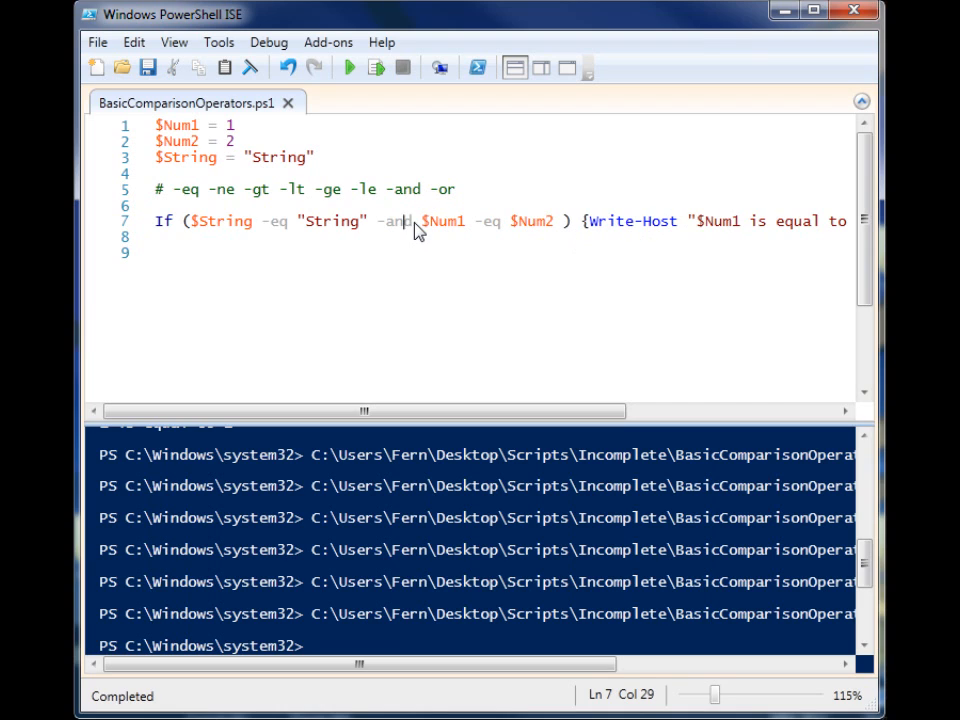
Replace -and with -or, run the script, and begin typing another -or clause
text(-or)
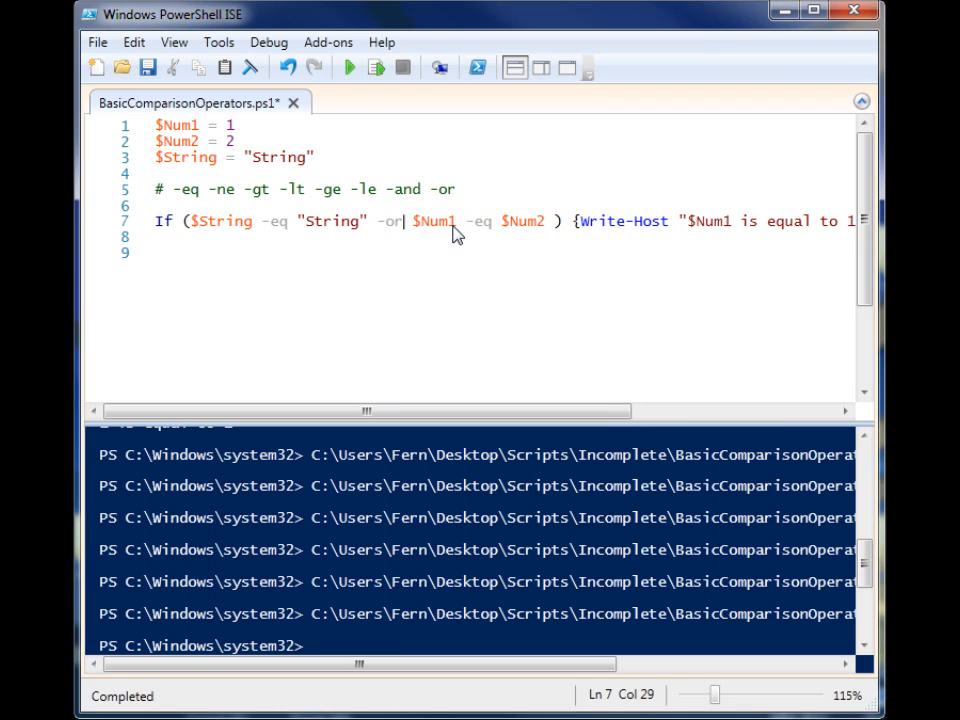
click(349, 67)
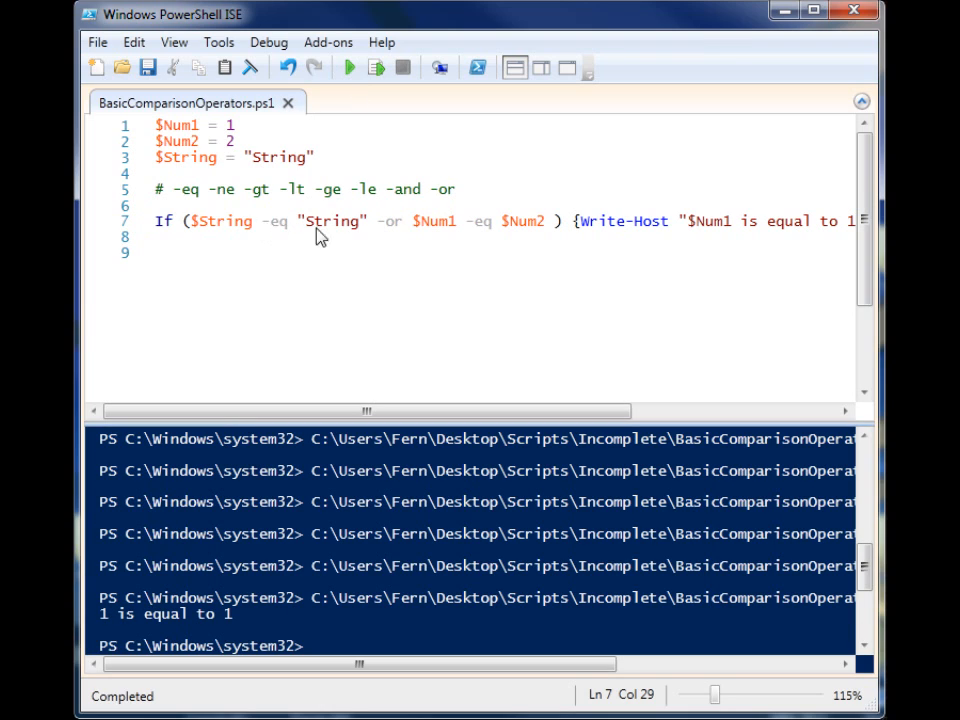
mouse_move(414, 243)
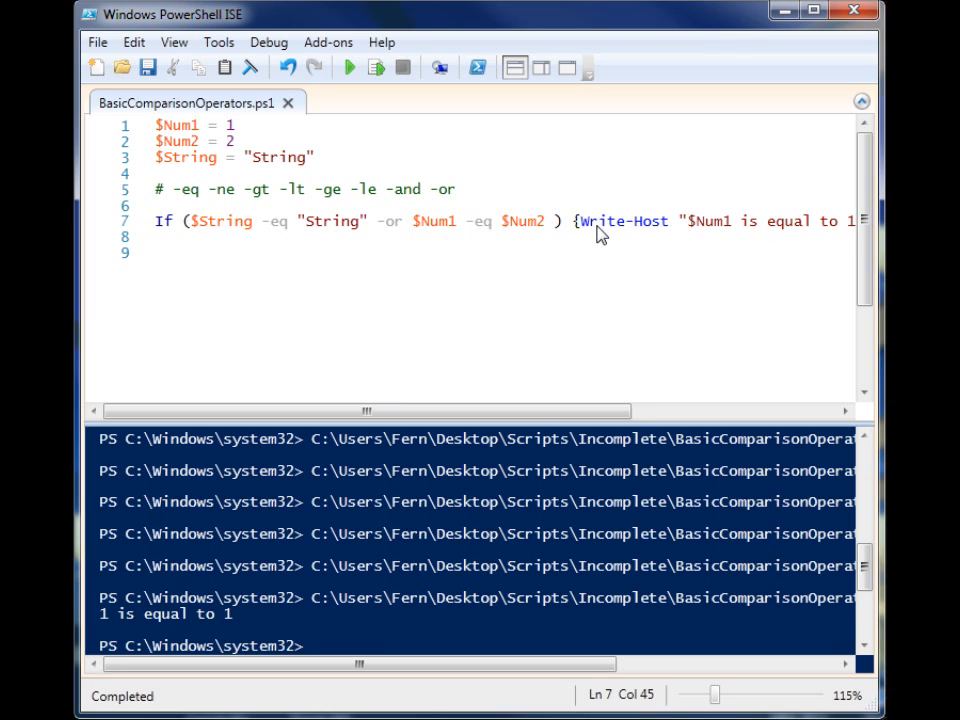
text(-or)
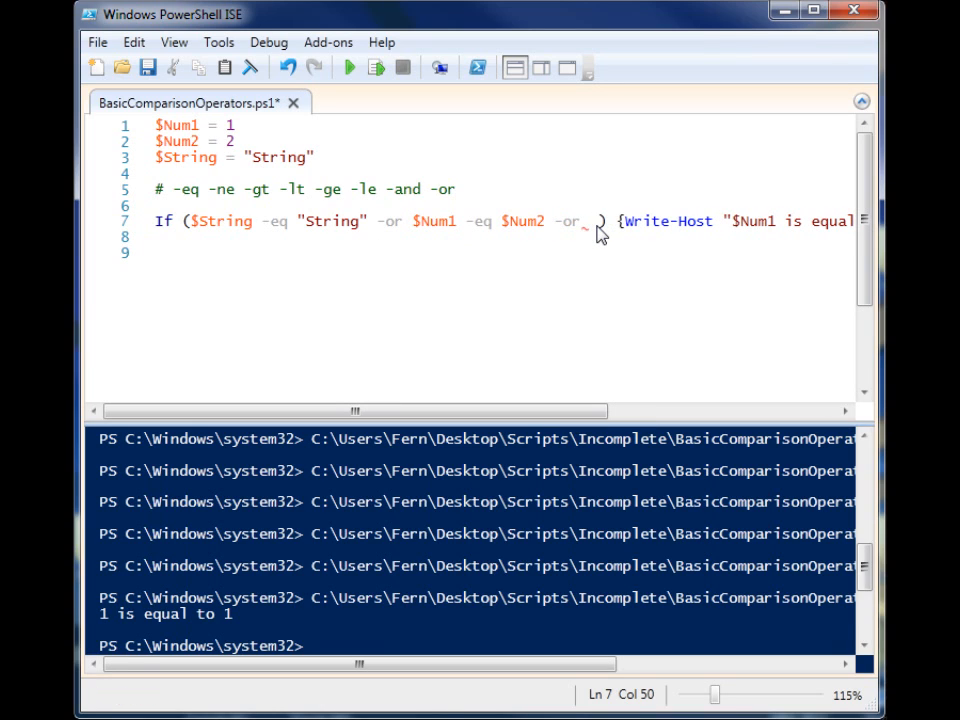